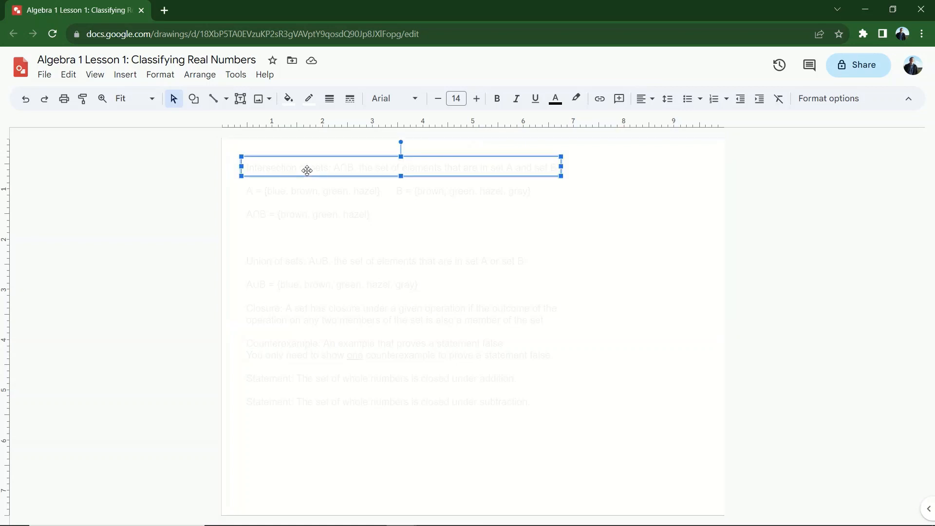
Select the faded A∩B intersection definition text box at the top of the page
{"action": "left_click", "coordinate": [59, 257]}
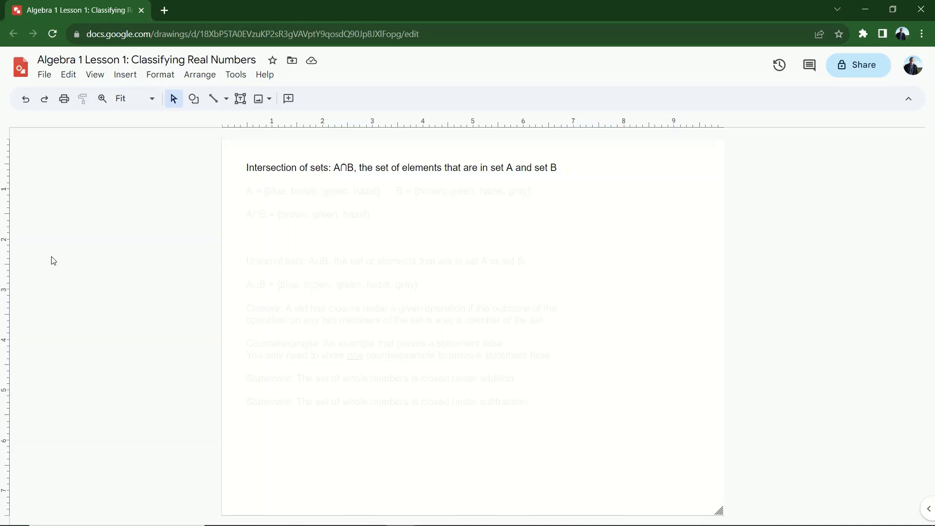
{"action": "mouse_move", "coordinate": [175, 226]}
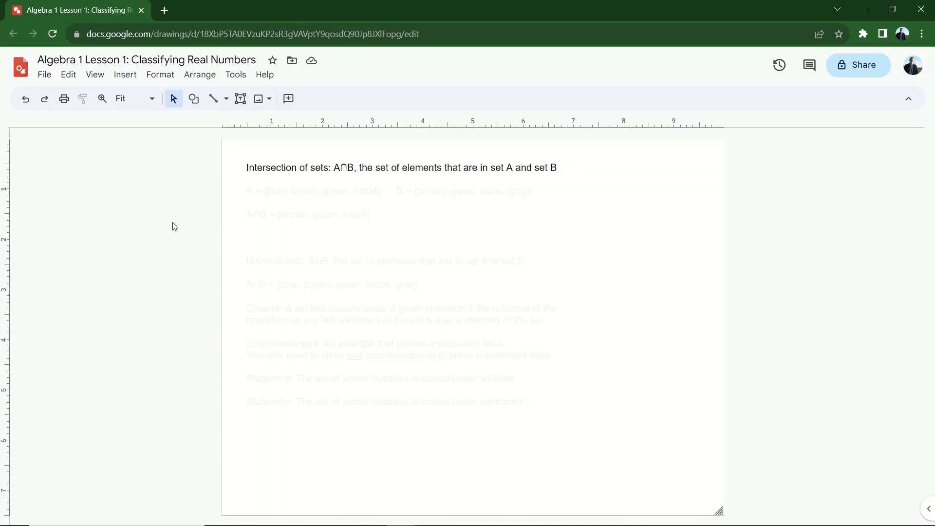
Select the faded set A = {blue, brown, green, hazel} text box for editing
{"action": "double_click", "coordinate": [337, 168]}
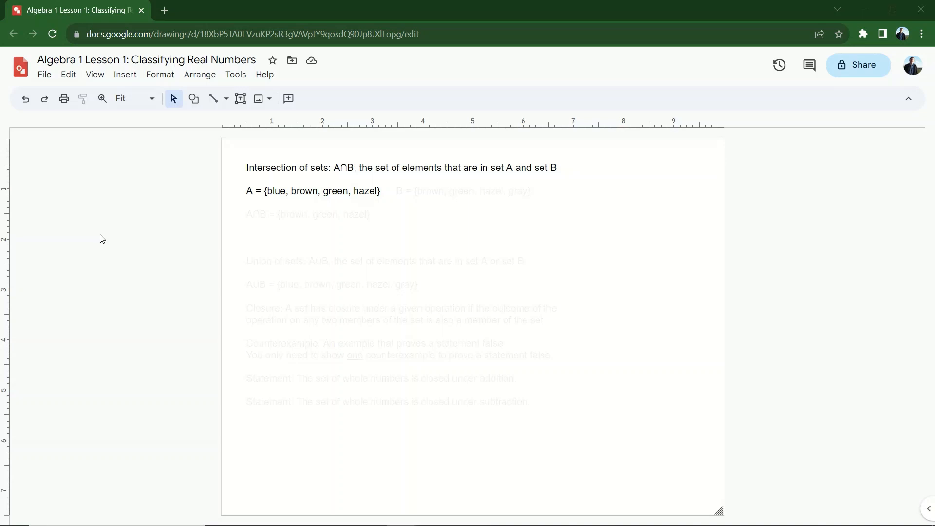
{"action": "mouse_move", "coordinate": [438, 189]}
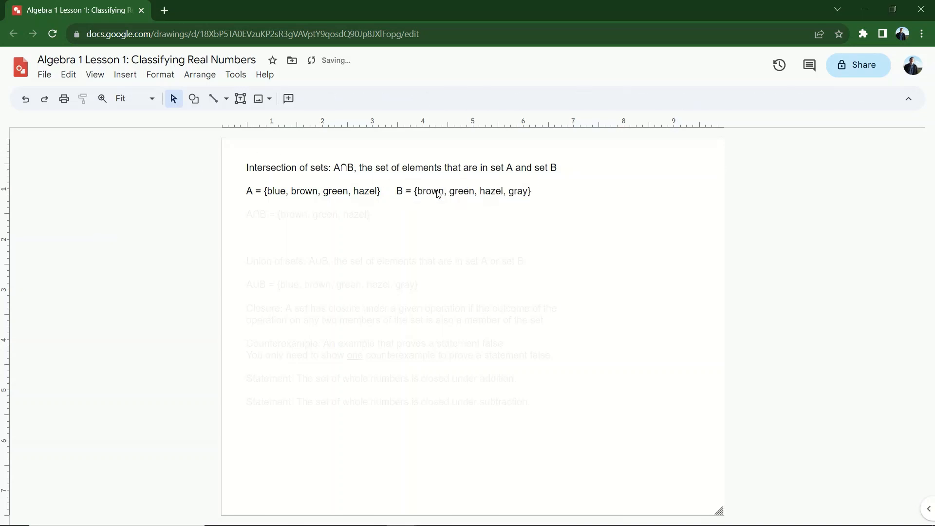
{"action": "mouse_move", "coordinate": [104, 192]}
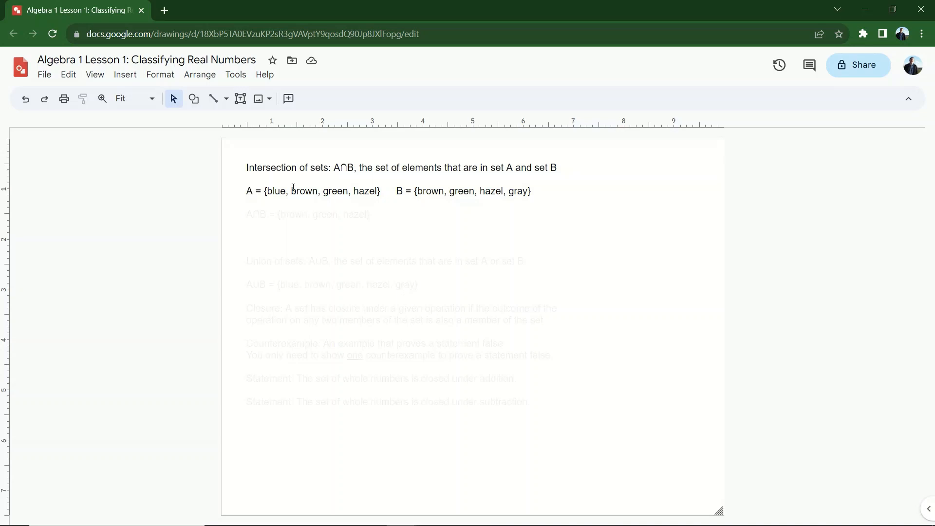
Select the faded A∩B = {brown, green, hazel} result text box
{"action": "left_click", "coordinate": [307, 214]}
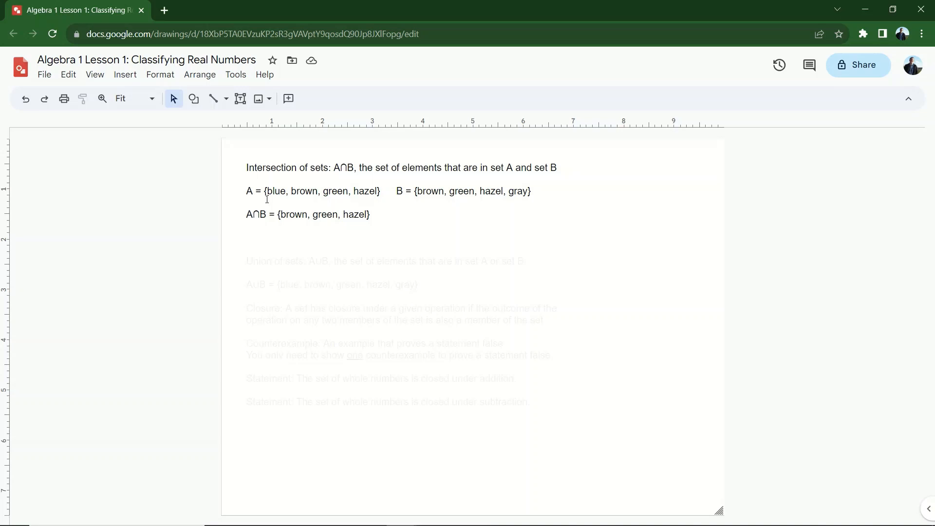
Select the faded union definition and A∪B result box, then deselect it
{"action": "left_click", "coordinate": [387, 261]}
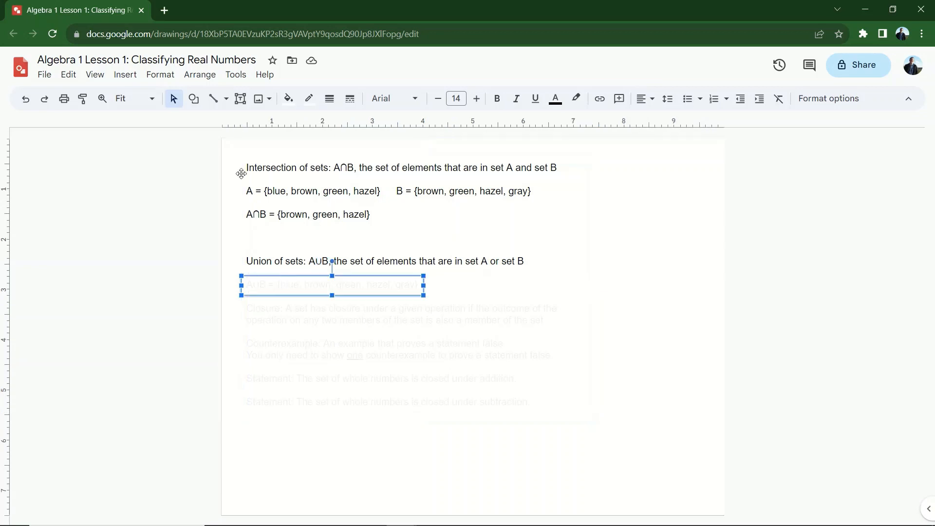
{"action": "mouse_move", "coordinate": [177, 275]}
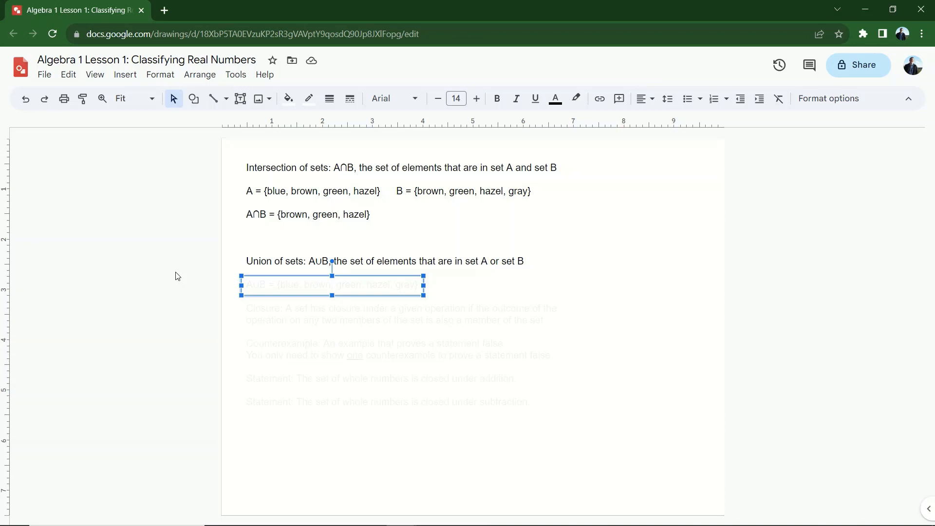
{"action": "left_click", "coordinate": [167, 273]}
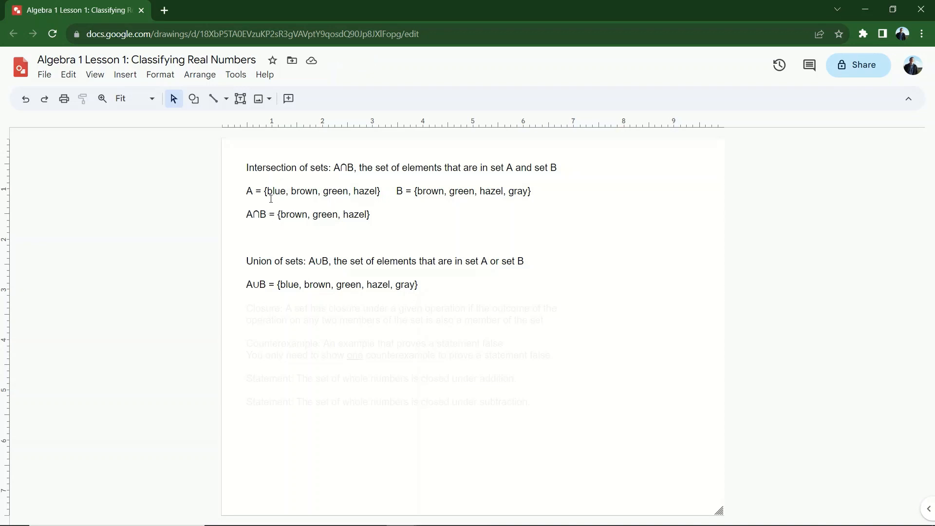
{"action": "mouse_move", "coordinate": [360, 287]}
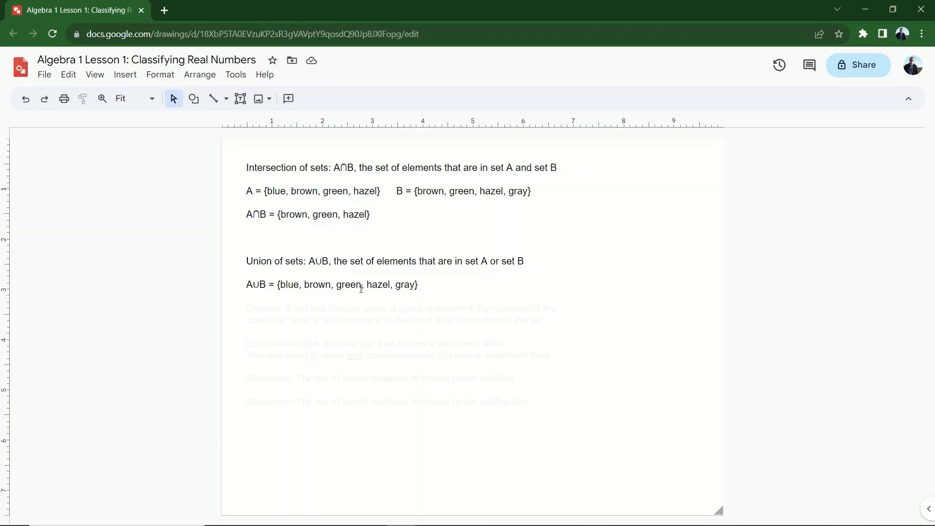
{"action": "mouse_move", "coordinate": [356, 289]}
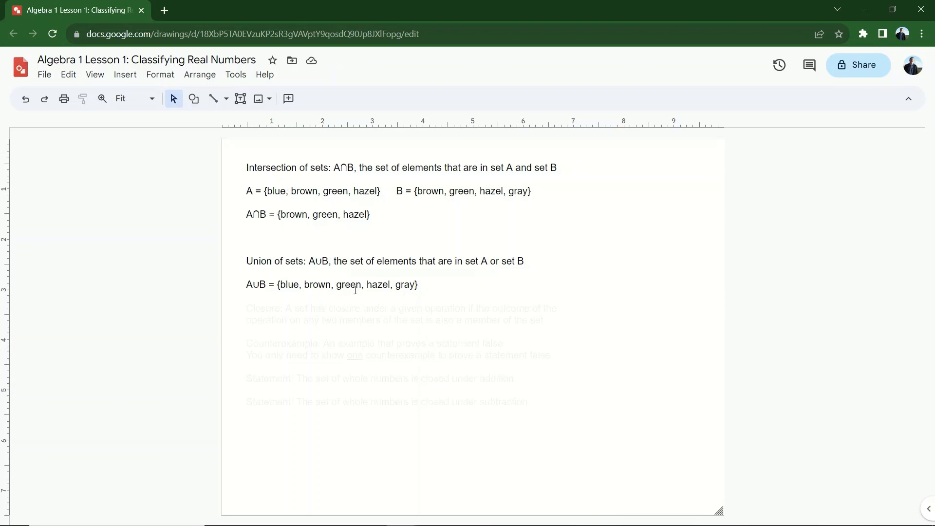
{"action": "mouse_move", "coordinate": [318, 304]}
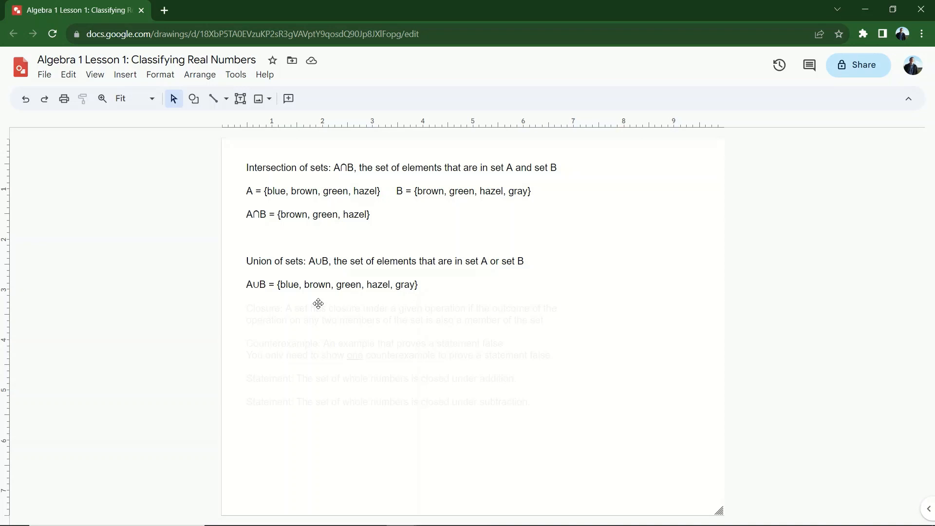
Select the faded closure definition text box below the union example
{"action": "left_click", "coordinate": [316, 313]}
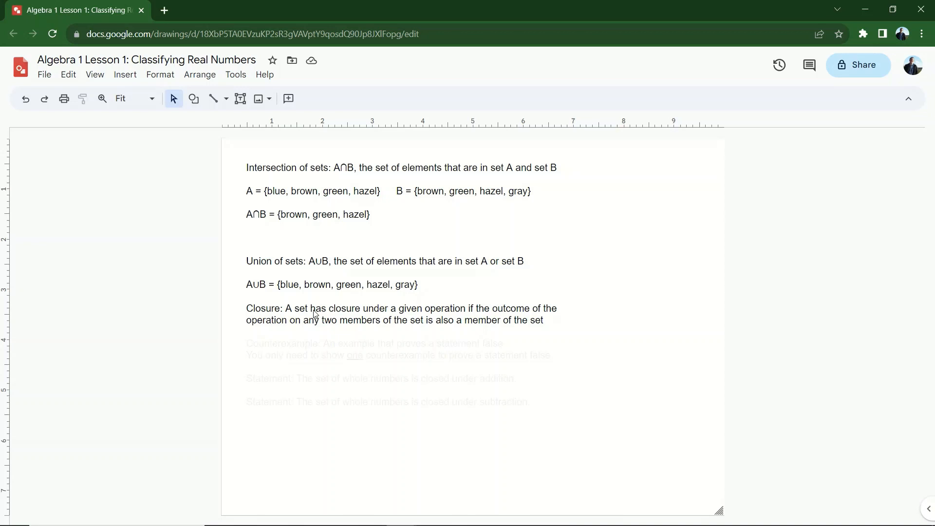
{"action": "left_click", "coordinate": [382, 378]}
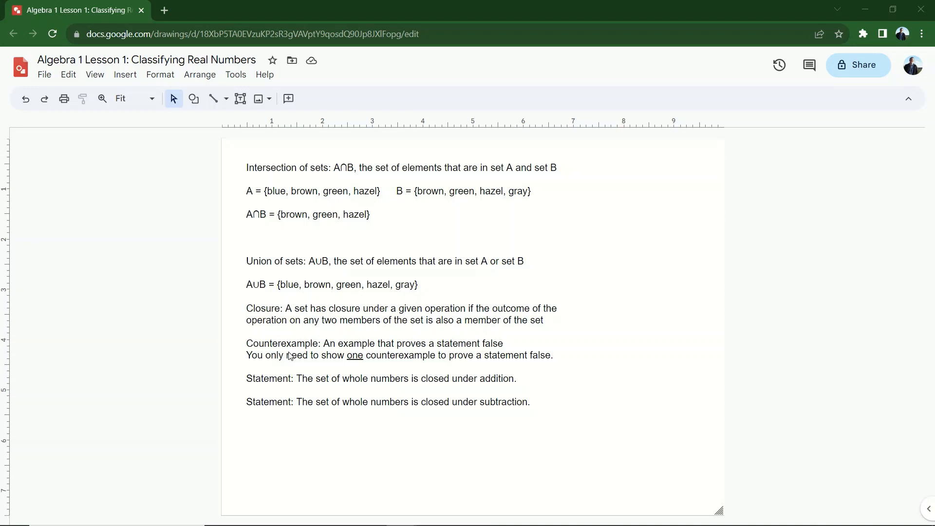
{"action": "mouse_move", "coordinate": [192, 279]}
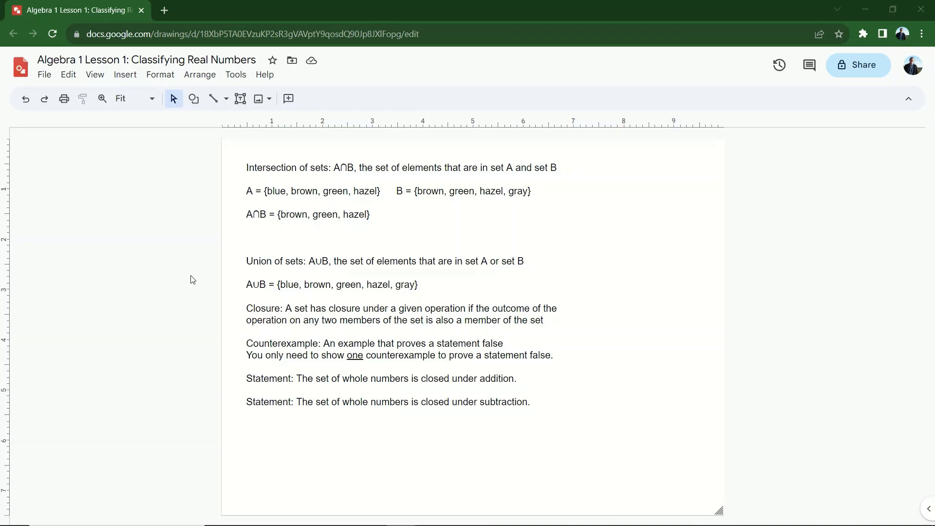